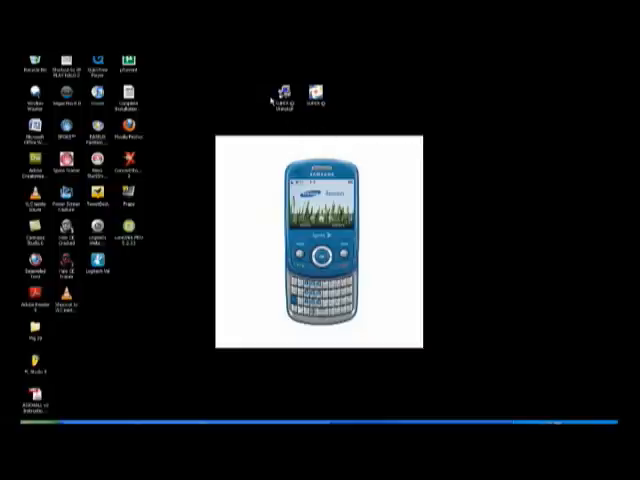
pyautogui.moveTo(295, 117)
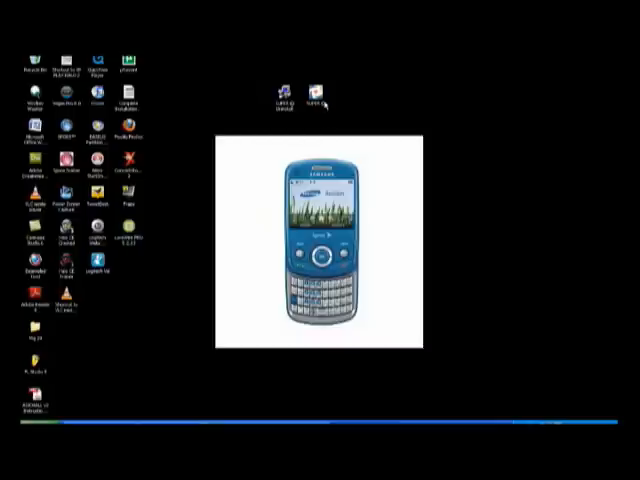
# - Launch the SUPER media converter from its desktop shortcut
pyautogui.click(312, 90)
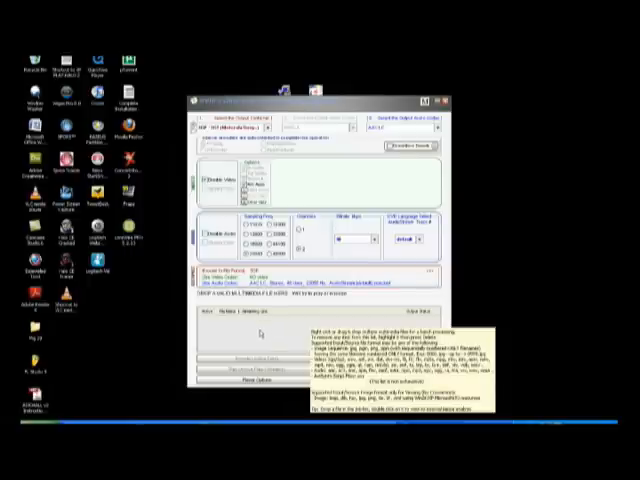
pyautogui.moveTo(258, 334)
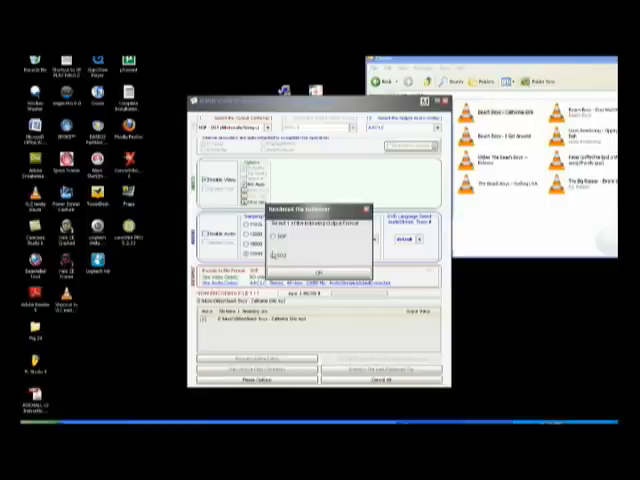
# - Dismiss the finished-conversion message for the California Girls 3G2 render
pyautogui.click(318, 272)
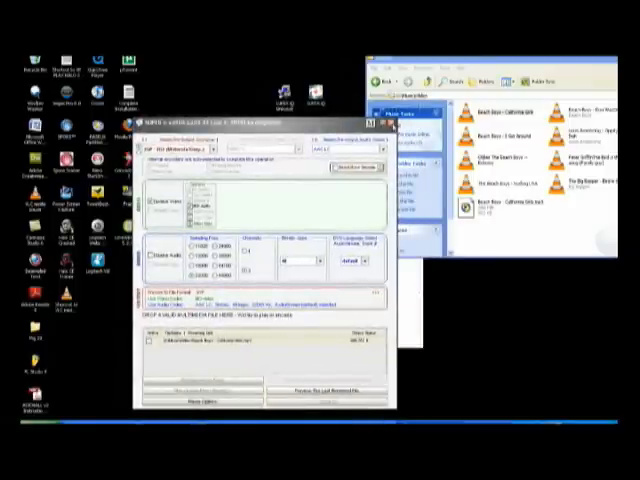
pyautogui.moveTo(455, 290)
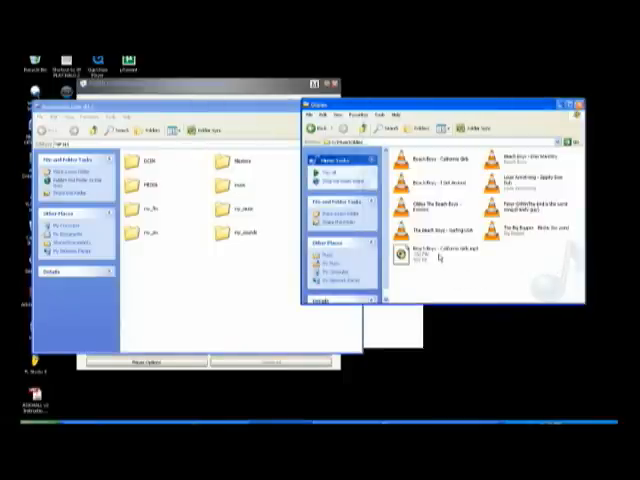
pyautogui.moveTo(445, 260)
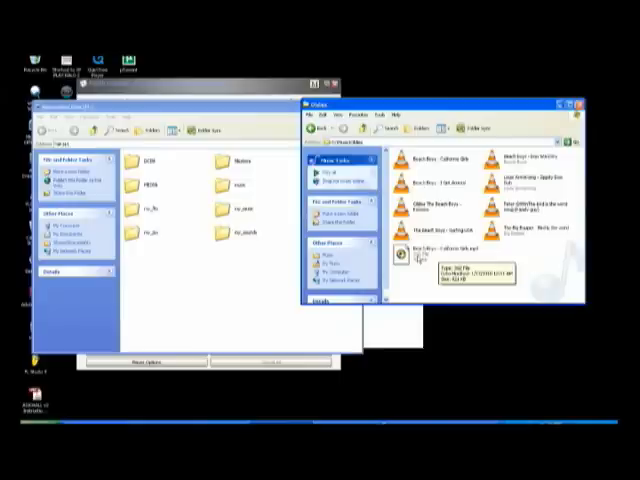
# - Select the converted California Girls 3G2 file in the music folder
pyautogui.click(440, 258)
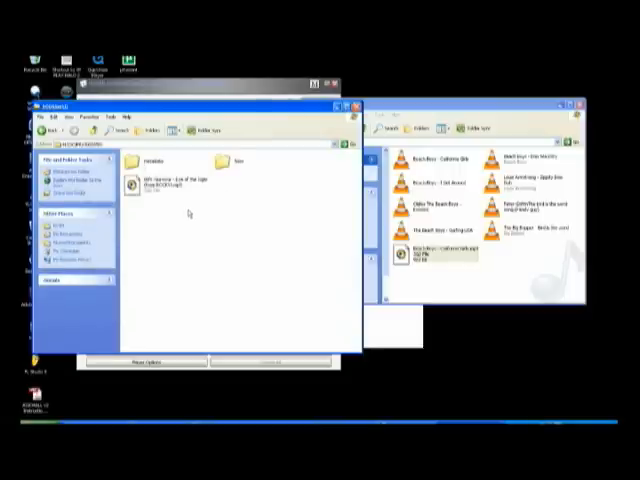
pyautogui.moveTo(163, 204)
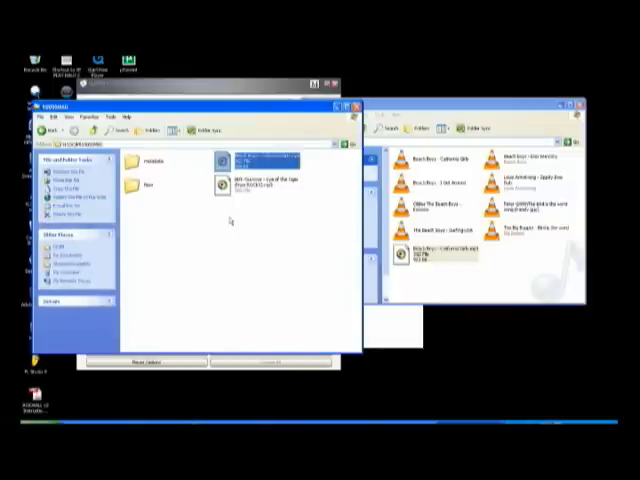
pyautogui.moveTo(228, 222)
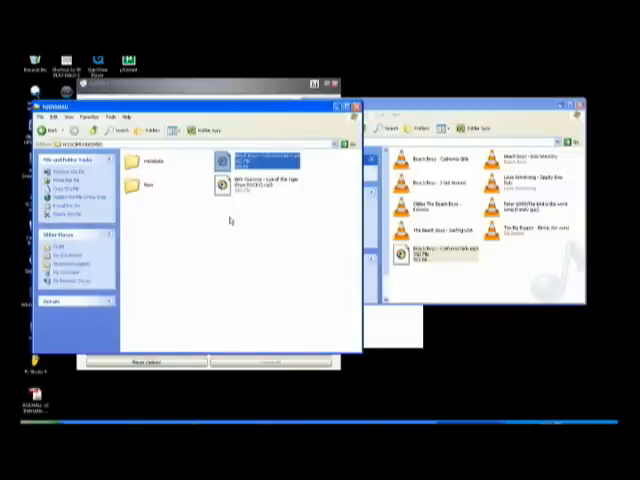